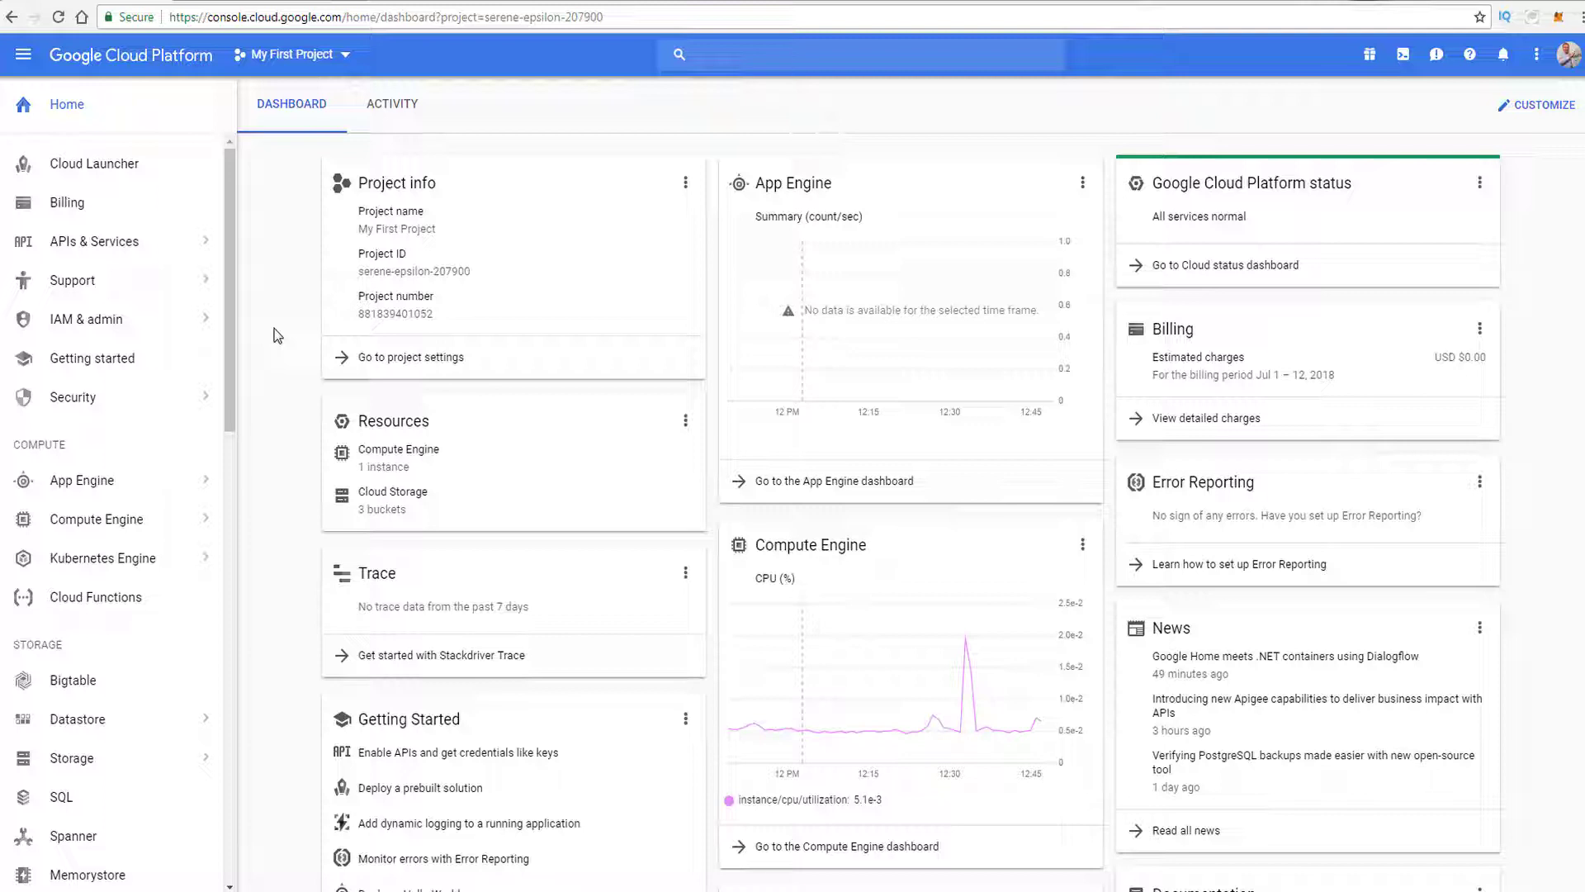
mouse_move(281, 398)
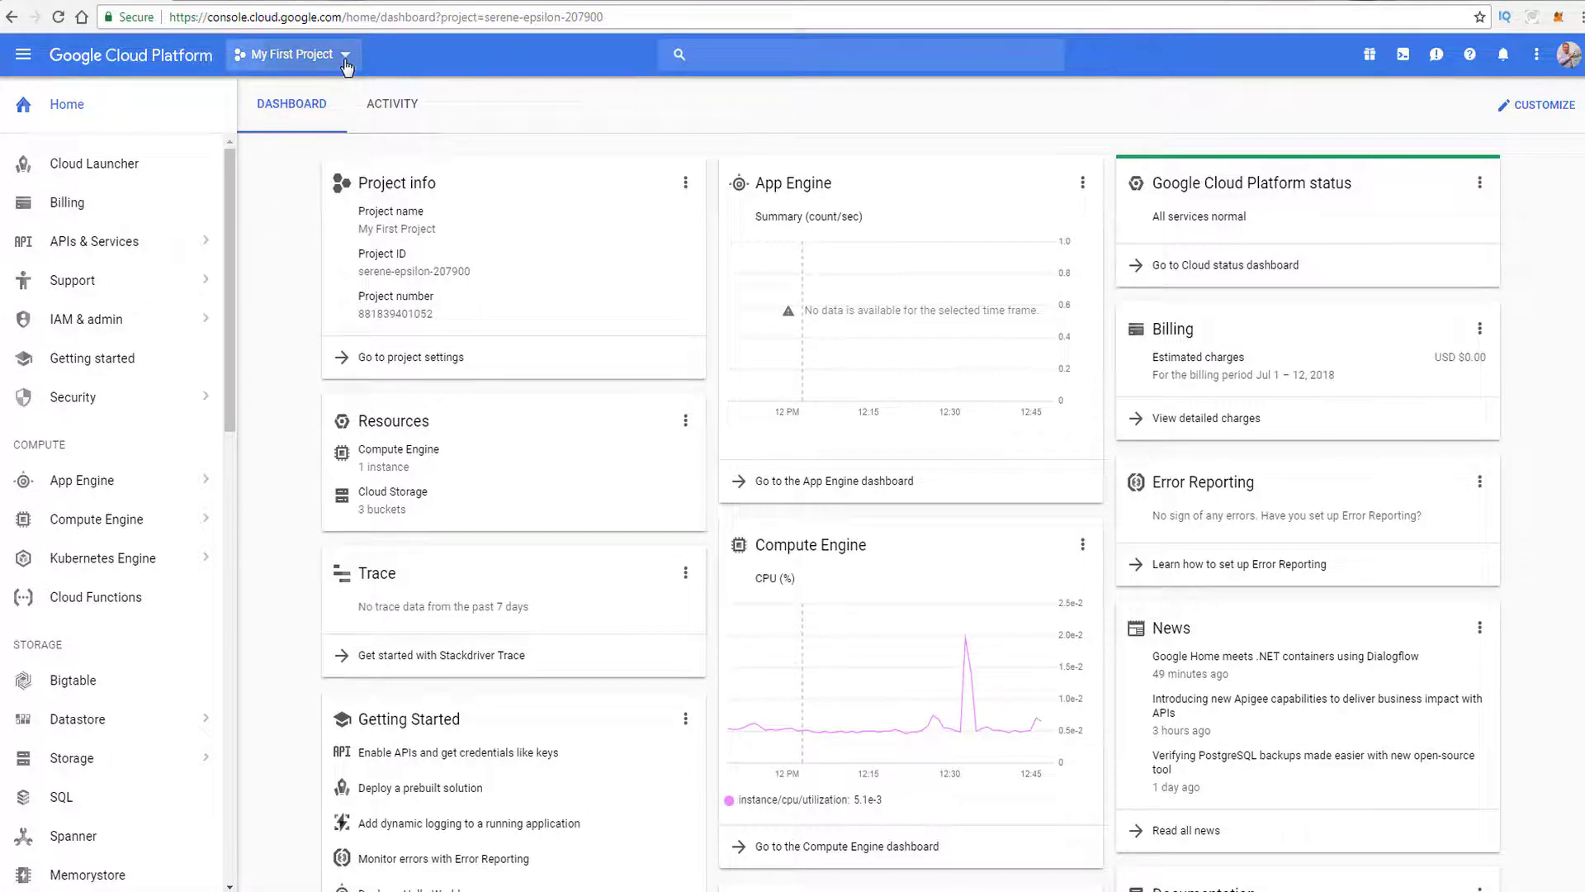
Bring up the Select a project dialog from the My First Project dropdown
click(294, 55)
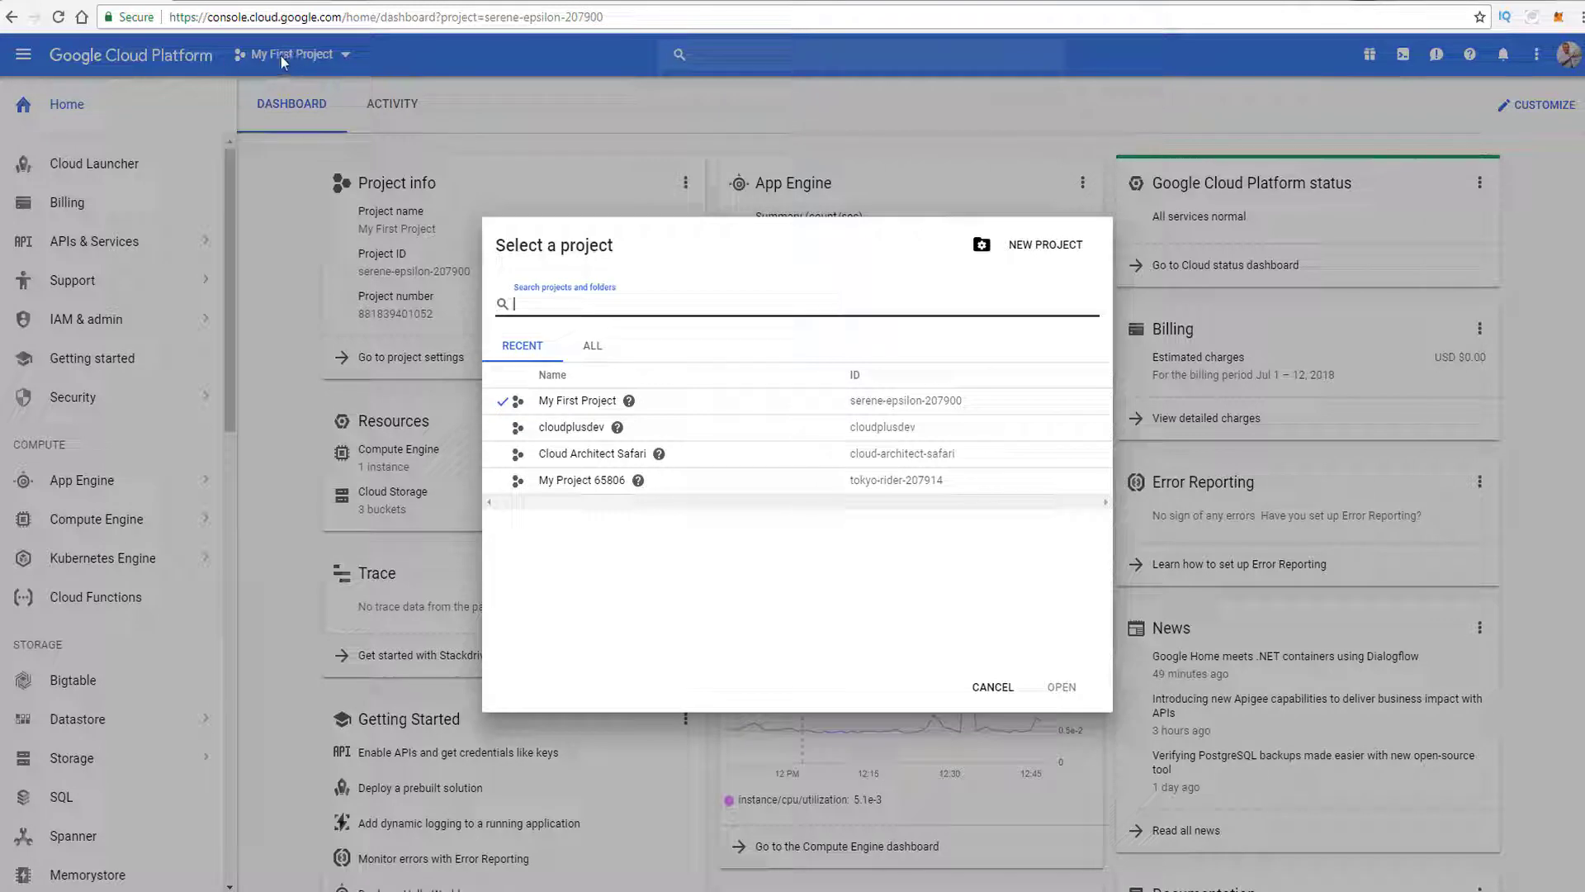
mouse_move(687, 371)
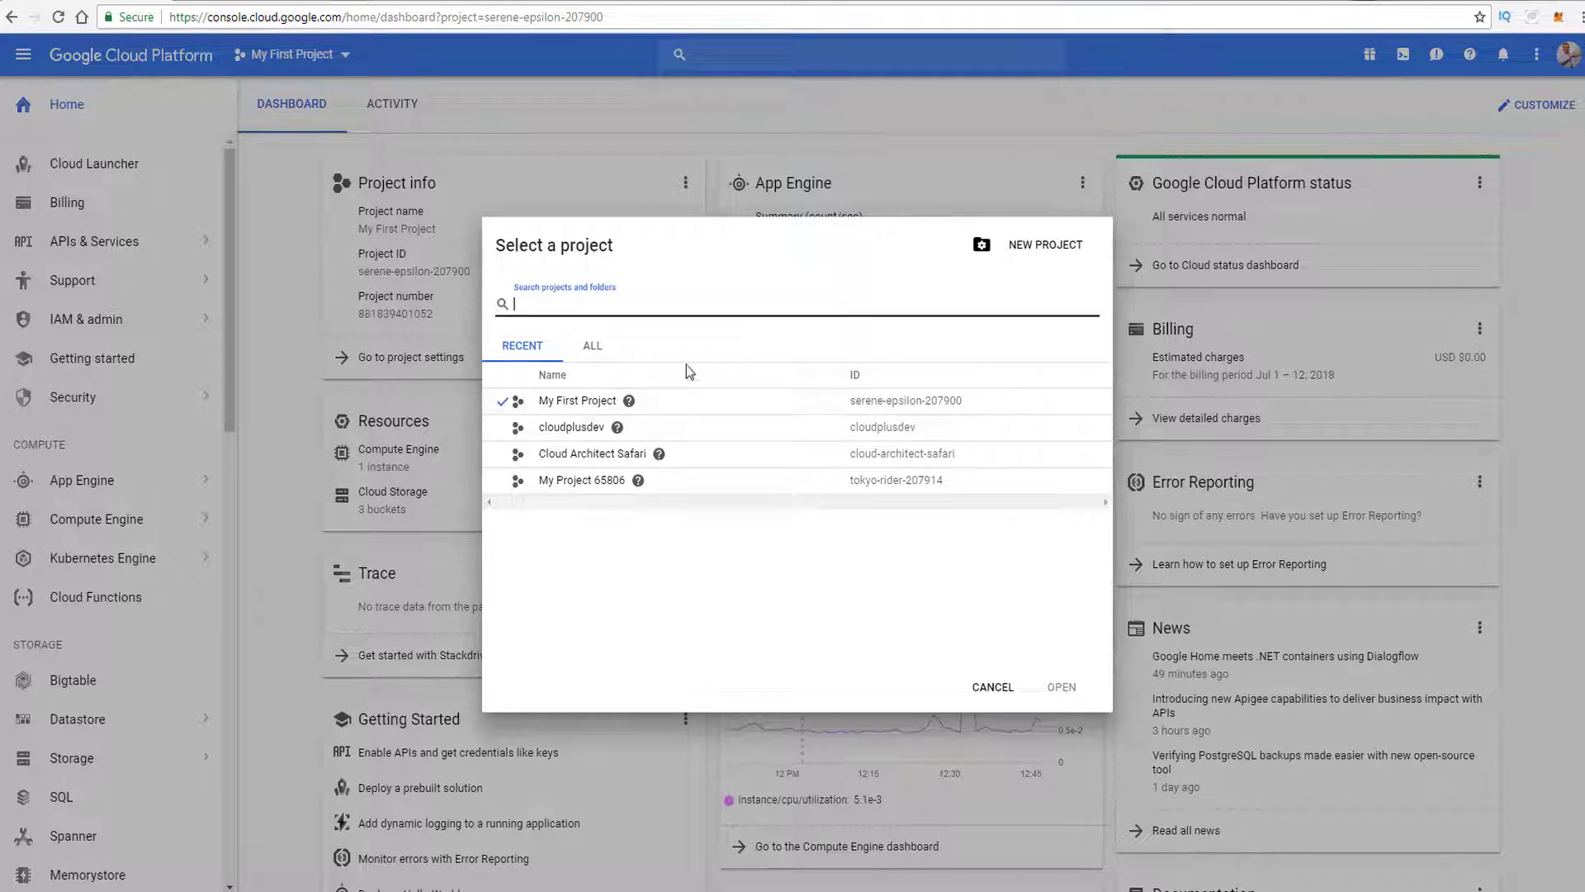
mouse_move(723, 272)
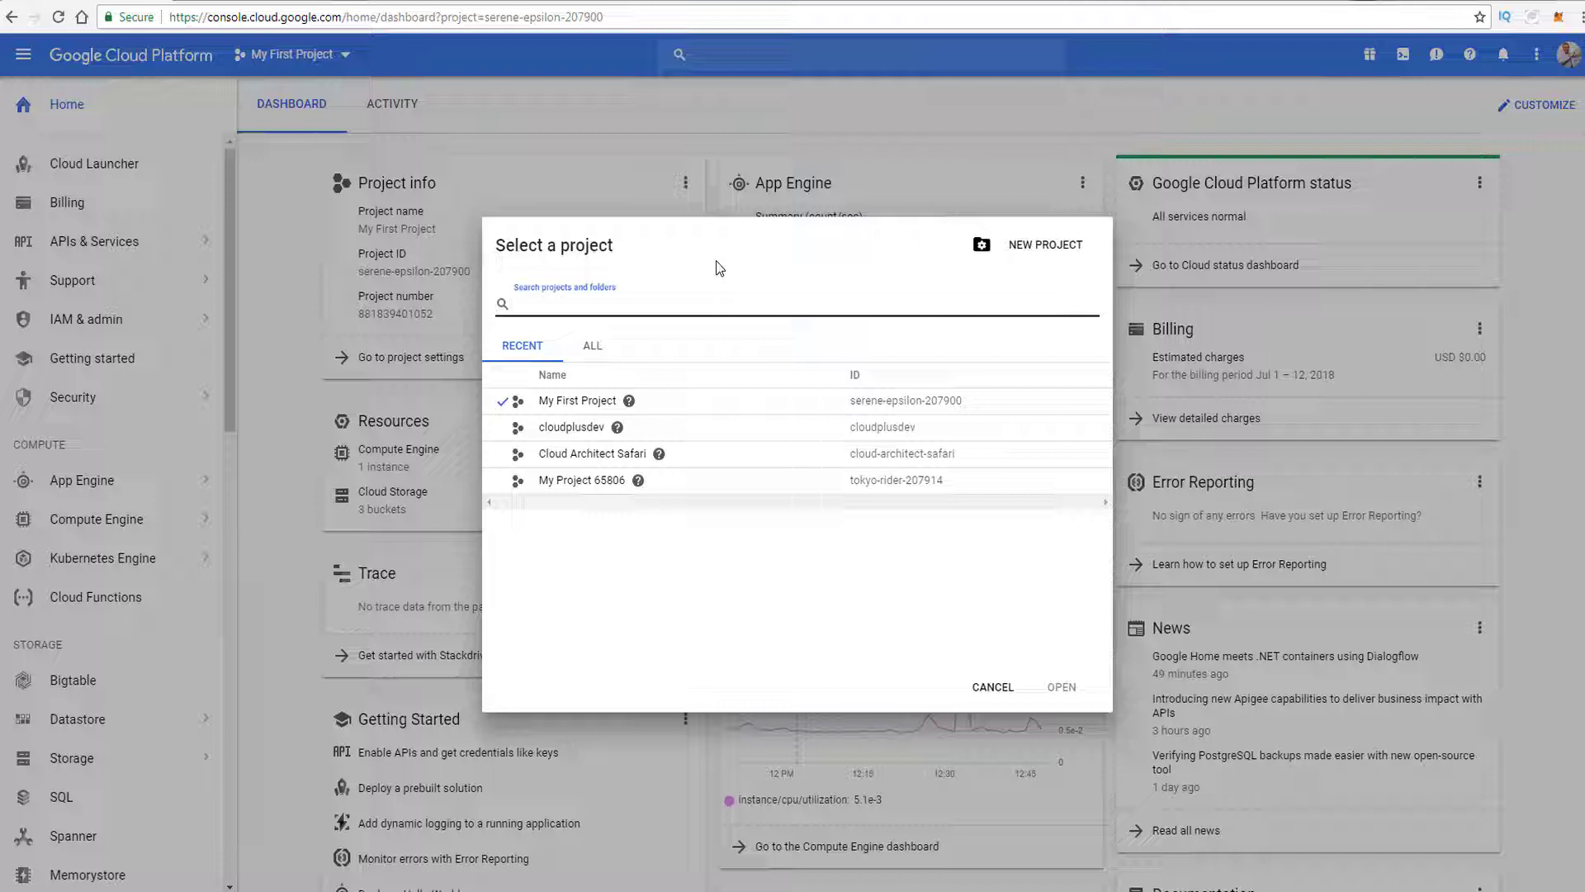
mouse_move(475, 335)
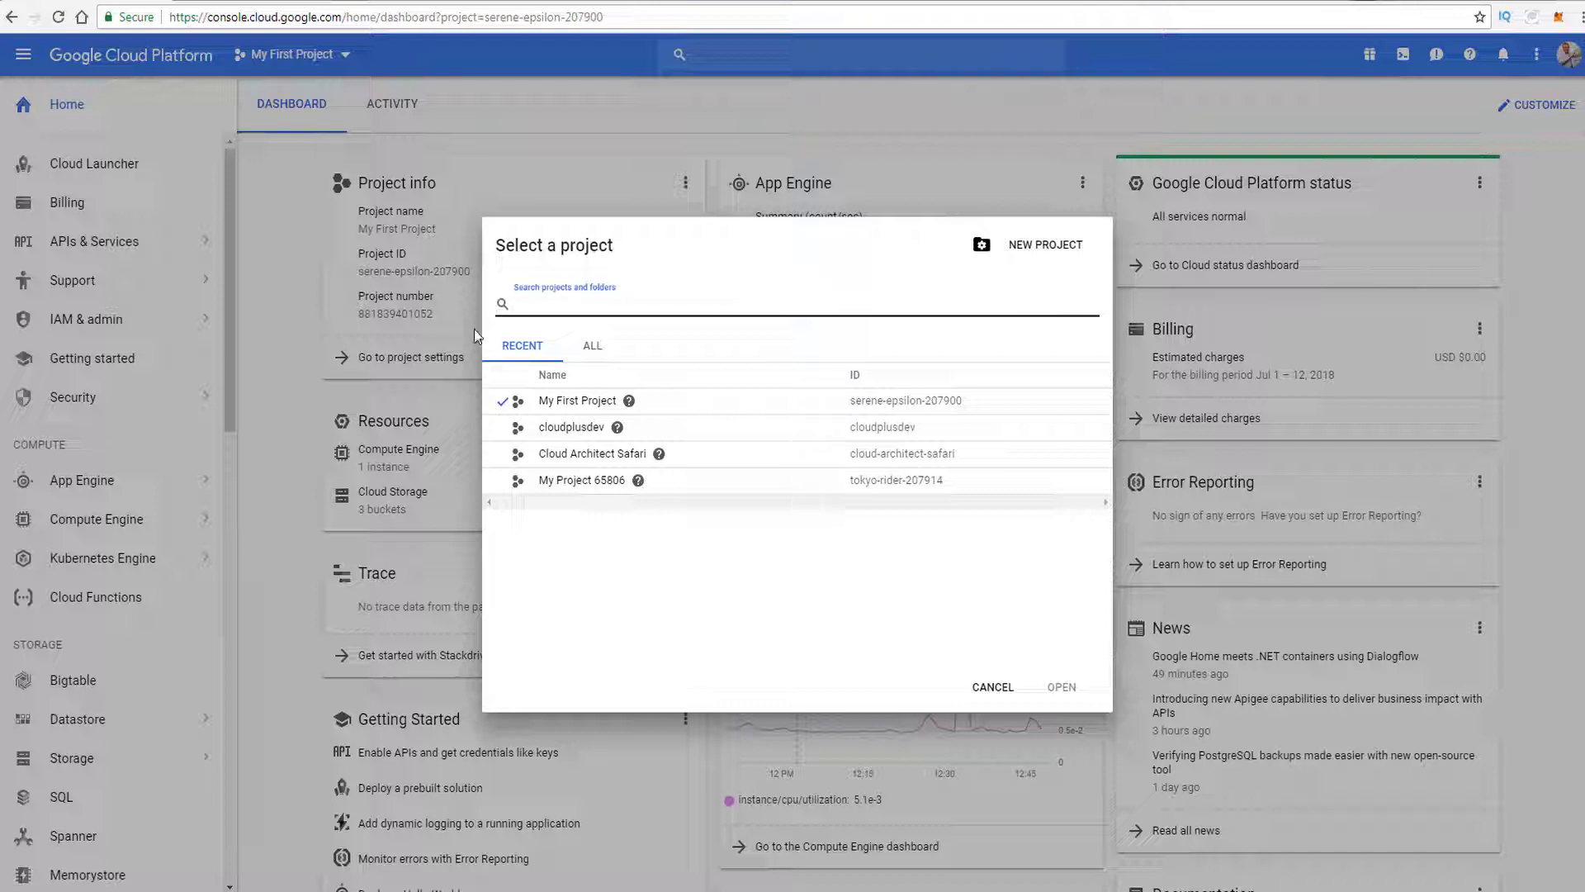
Dismiss the project dialog and start a Cloud Shell session for serene-epsilon-207900
click(992, 687)
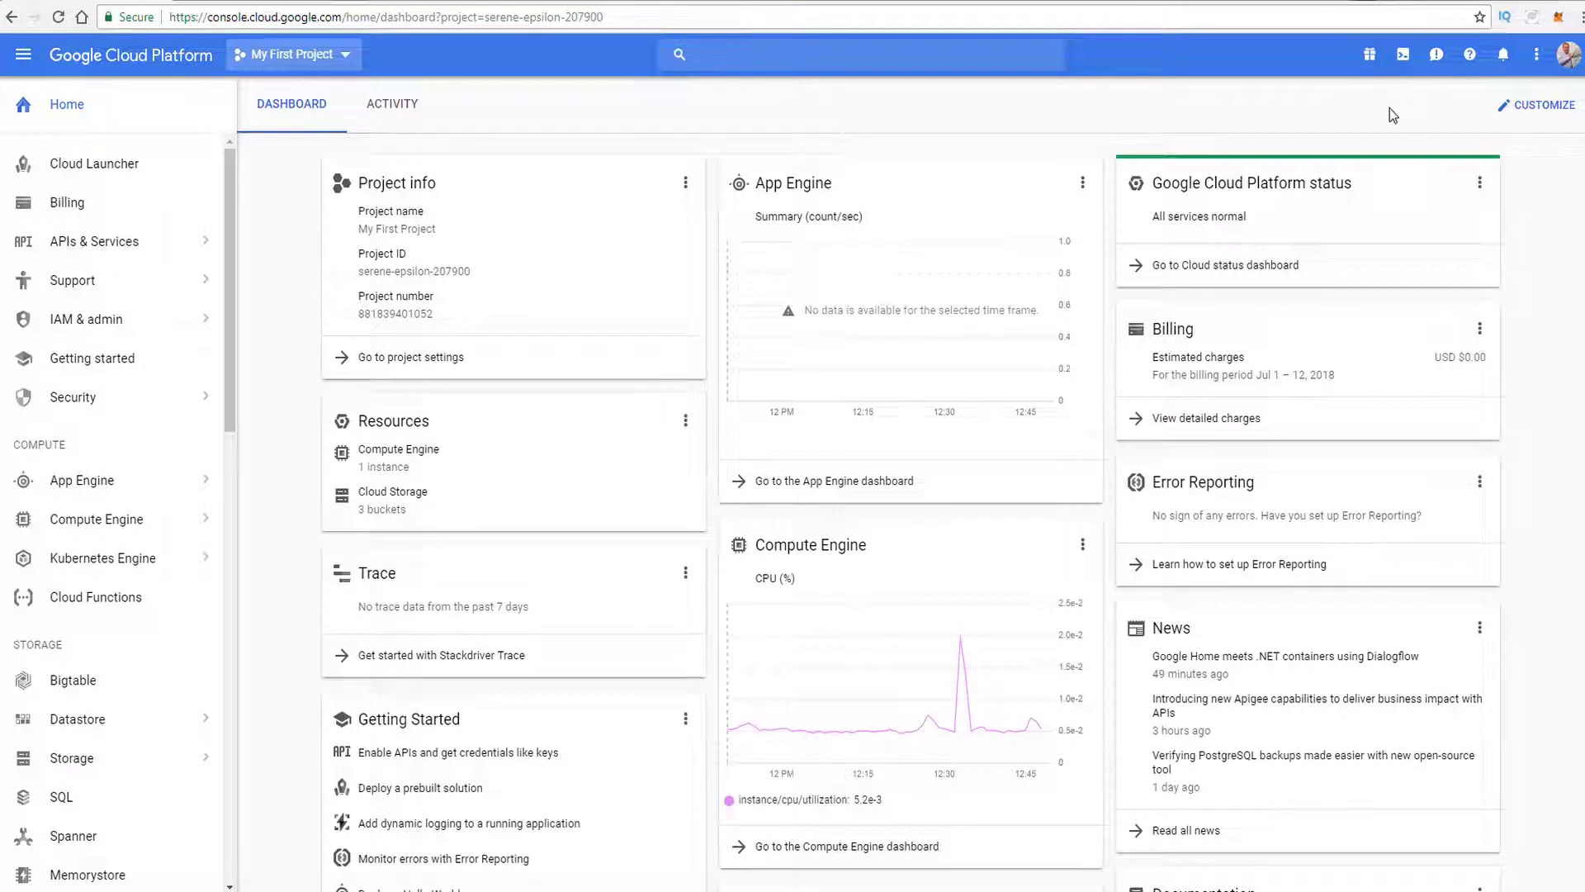
mouse_move(1404, 55)
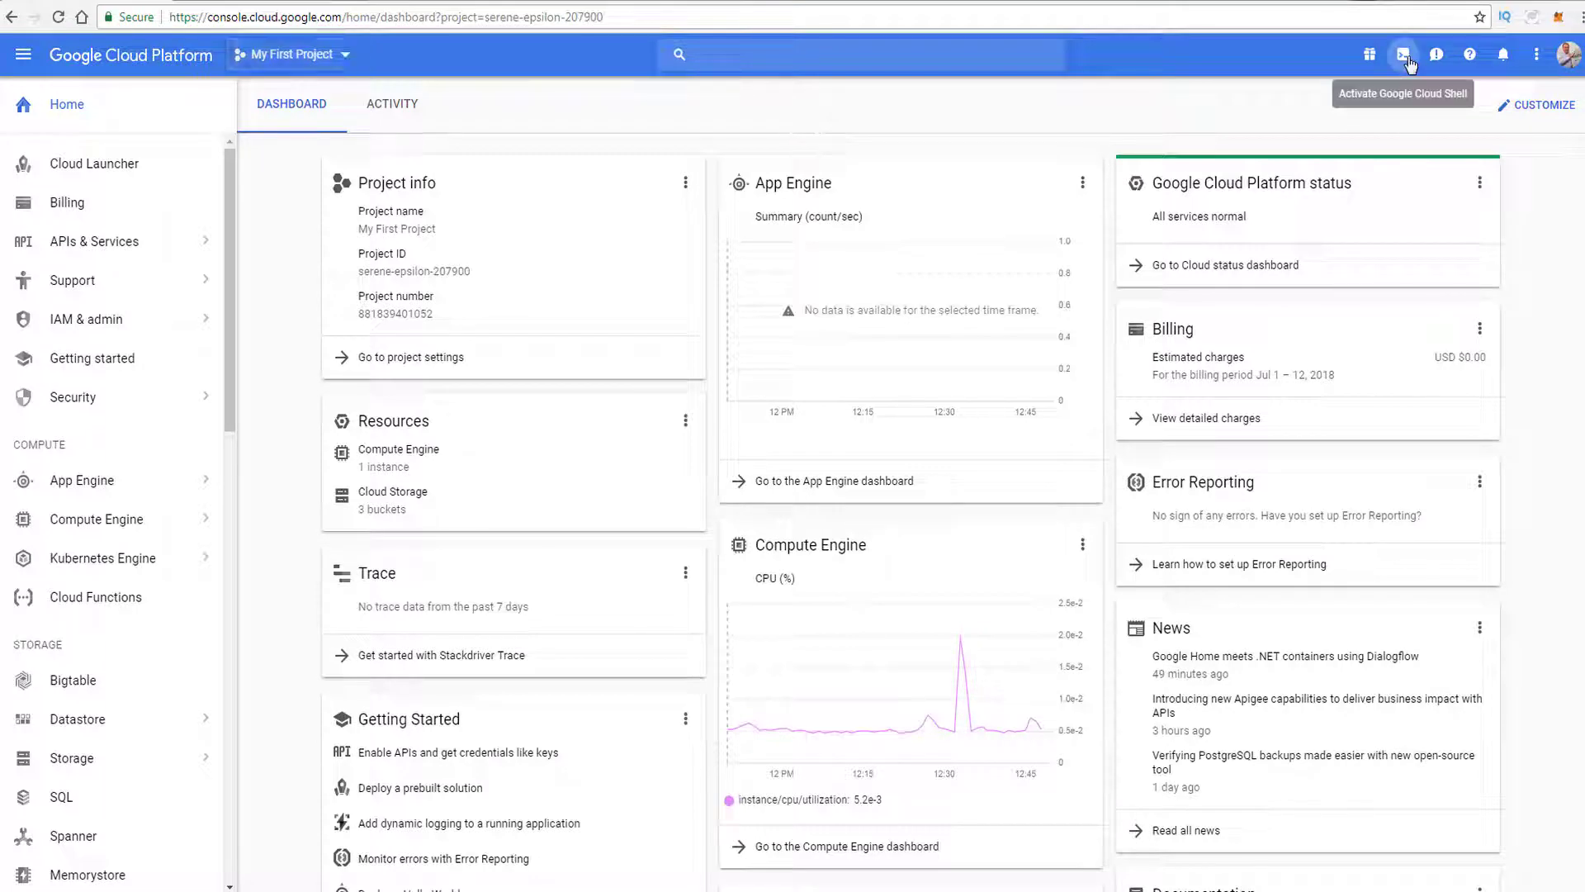
click(1403, 54)
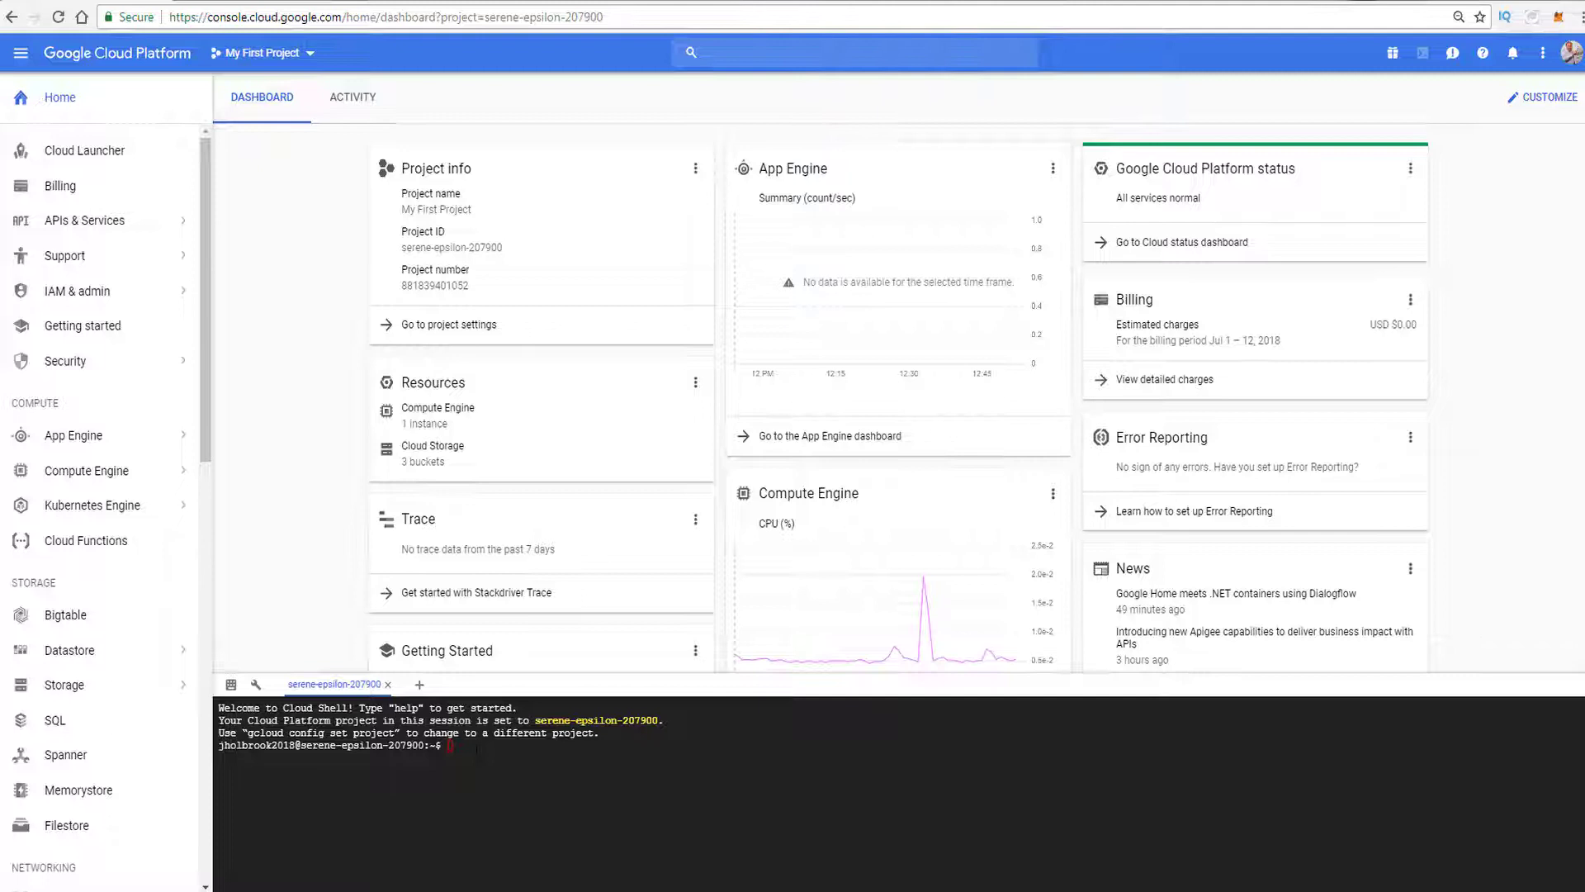
Run 'gcloud projects list --limit=3', then 'gcloud projects list' to show all four projects
text(gcloud projects list --limit=3)
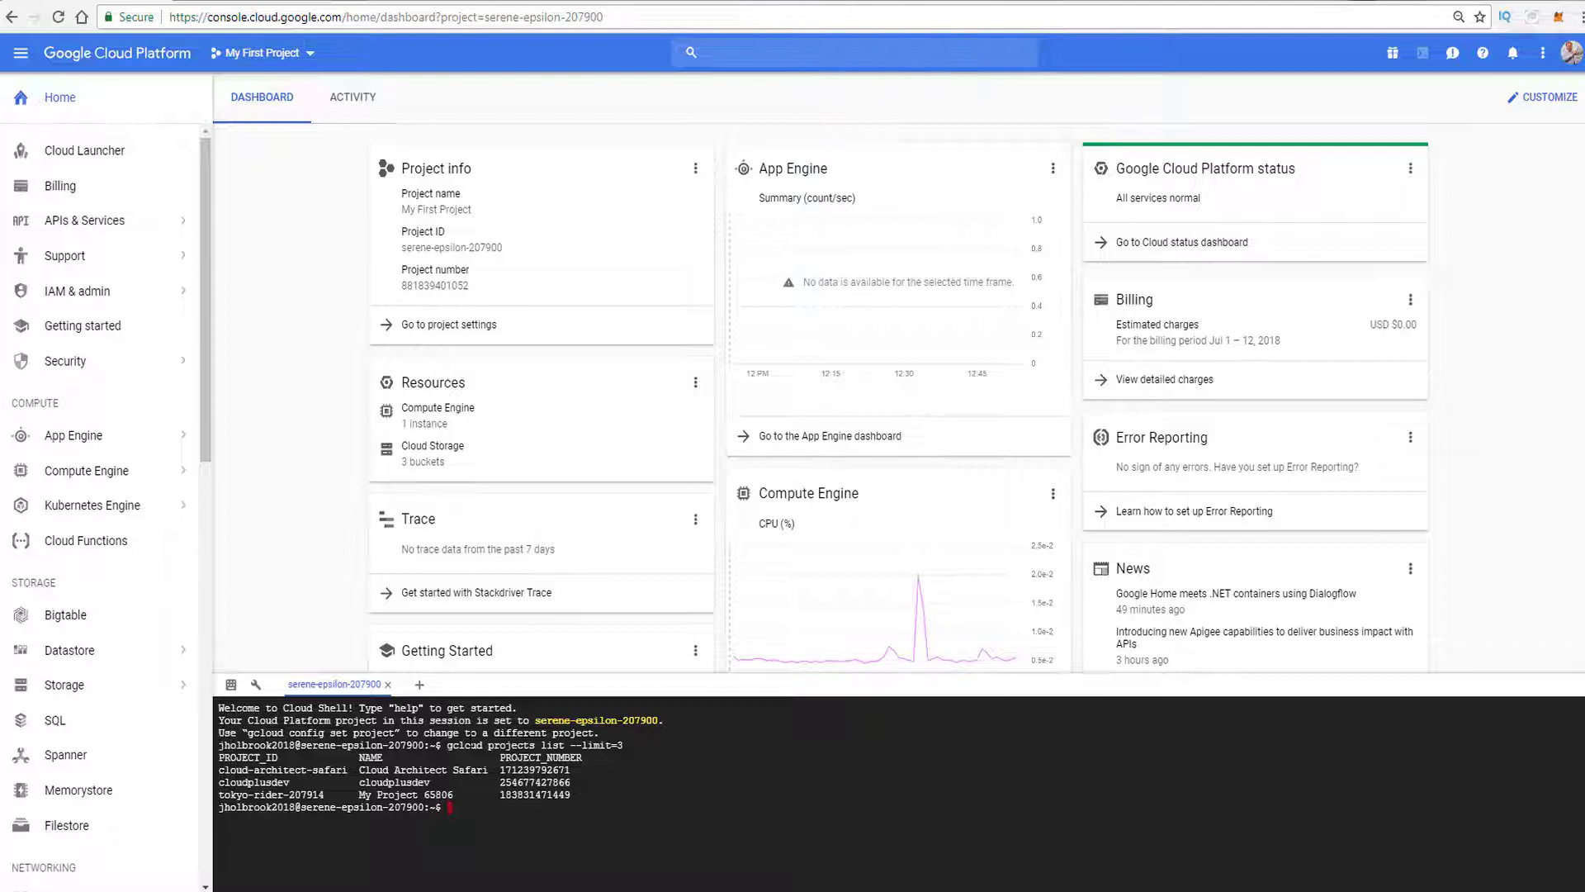
text(gcloud projects list --limit=3)
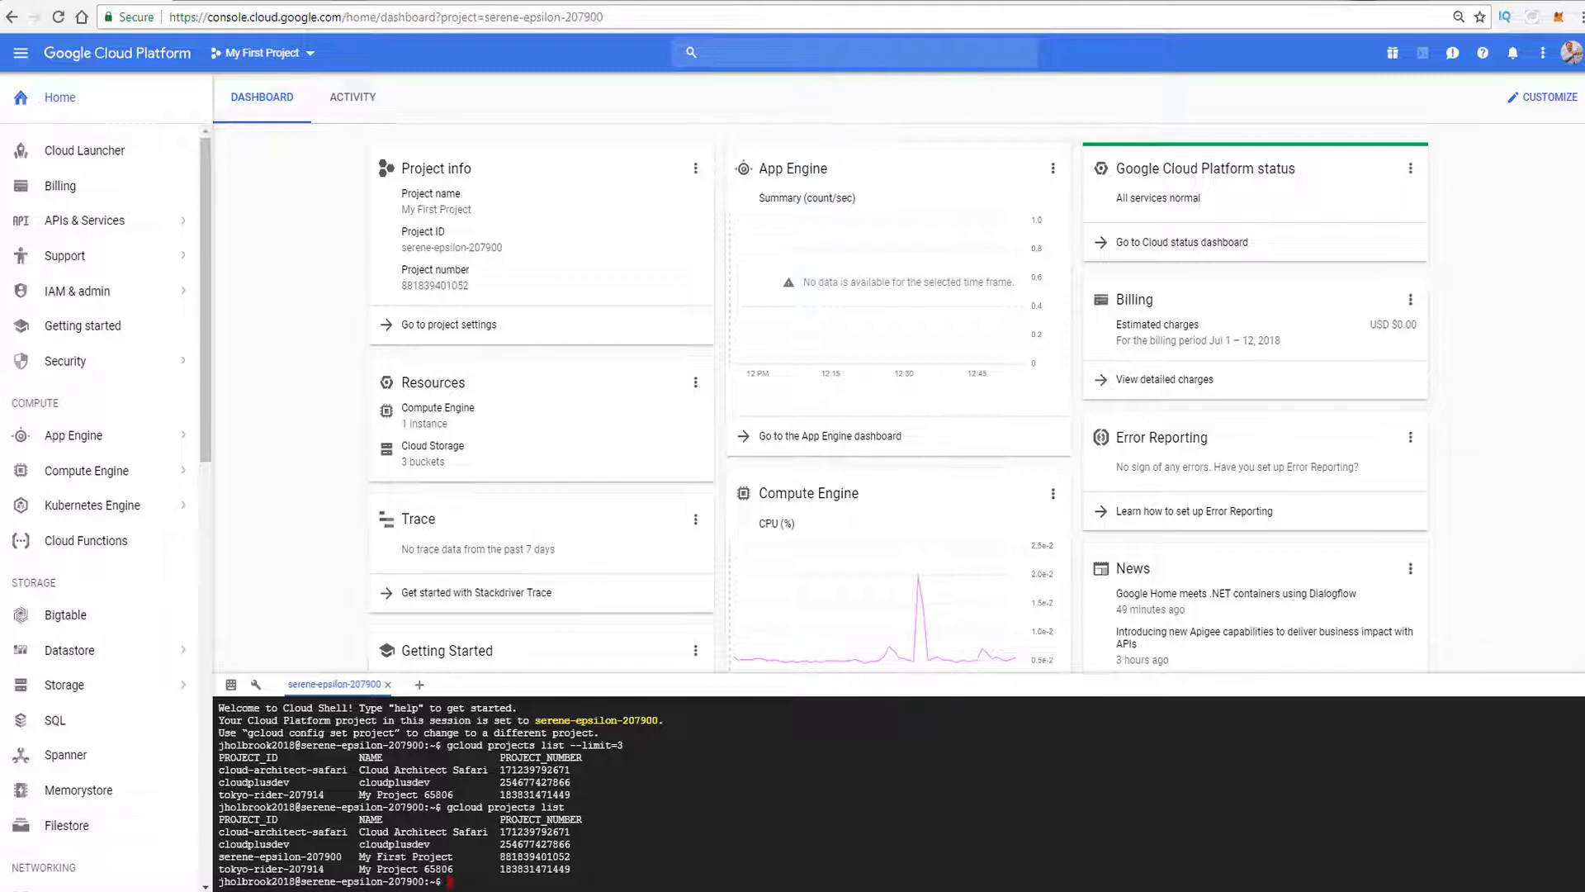
Run 'gcloud config set project tokyo-rider-207914', copying the ID from the listing
text(gcloud config set project)
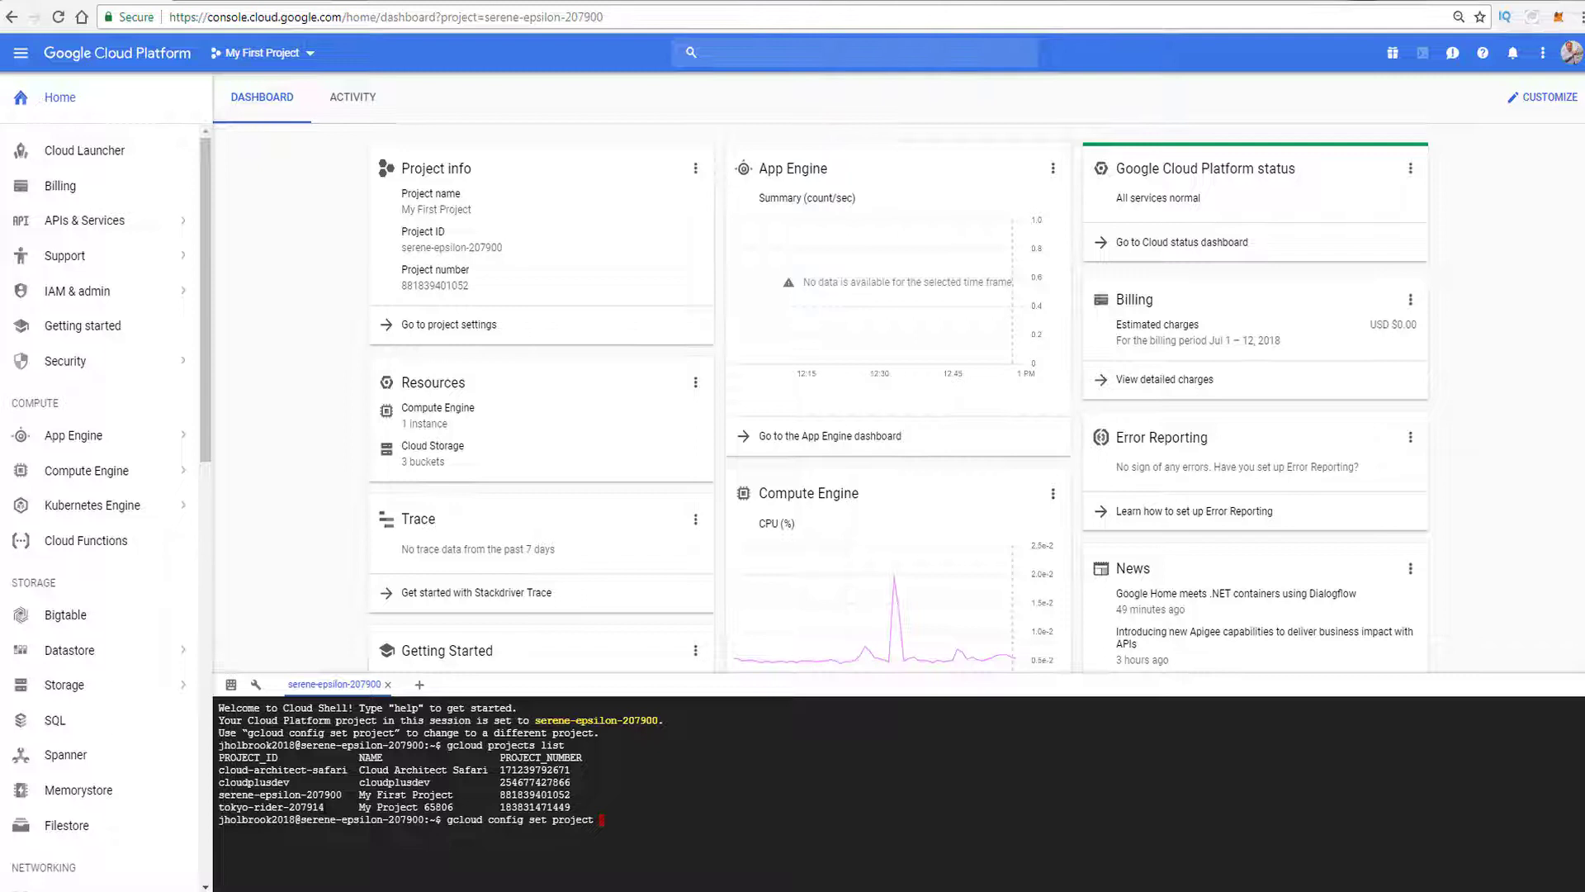
double_click(270, 807)
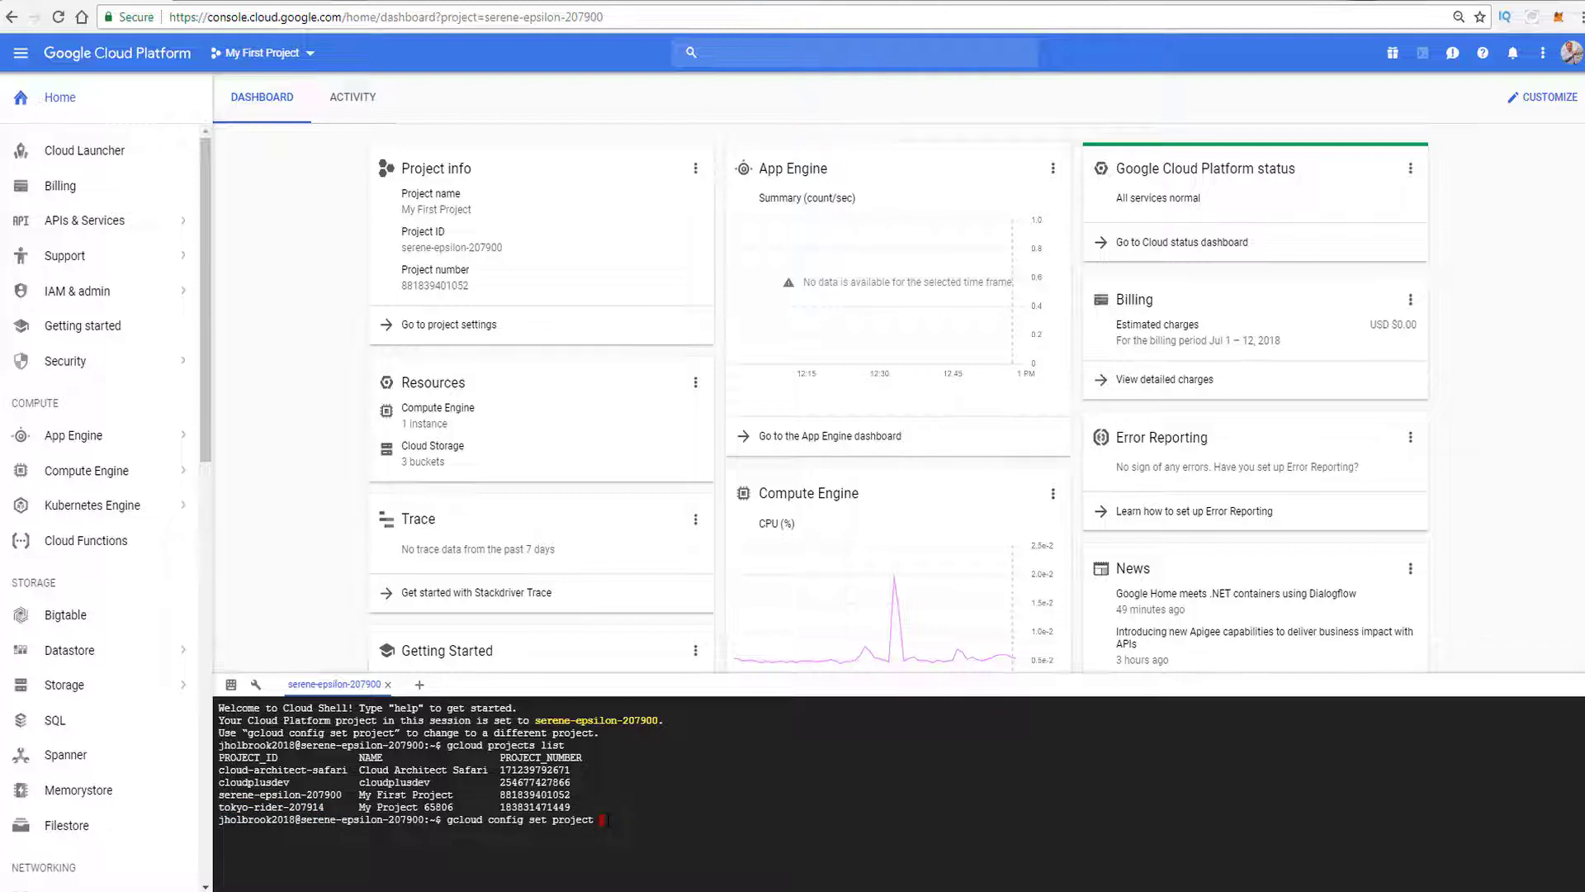
text(tokyo-rider-207914)
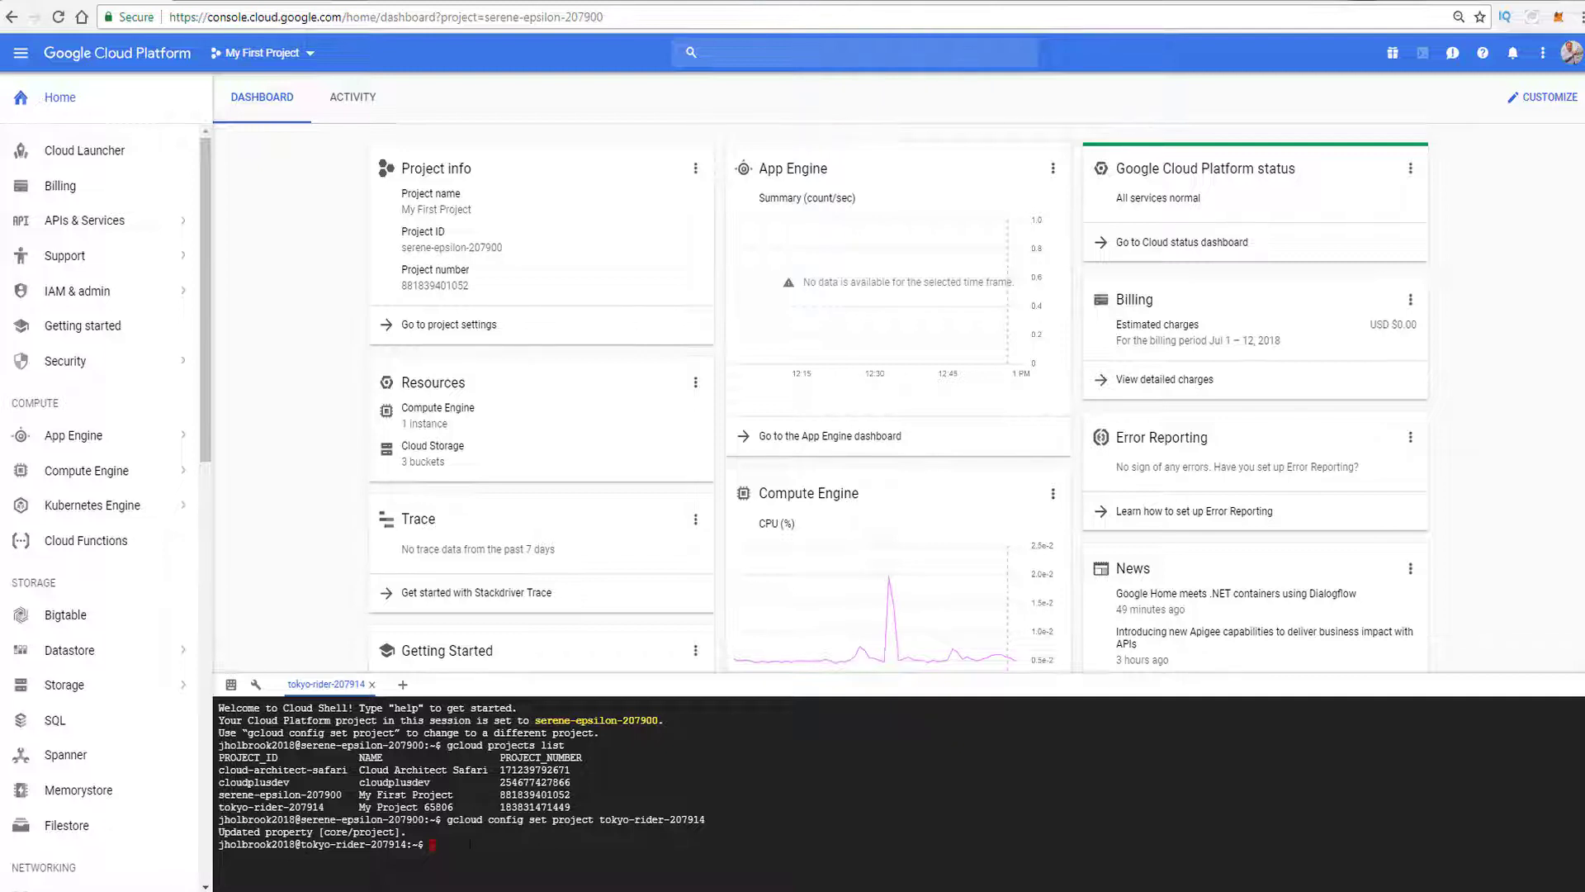
text(gcloud config set project tokyo-rider-207914)
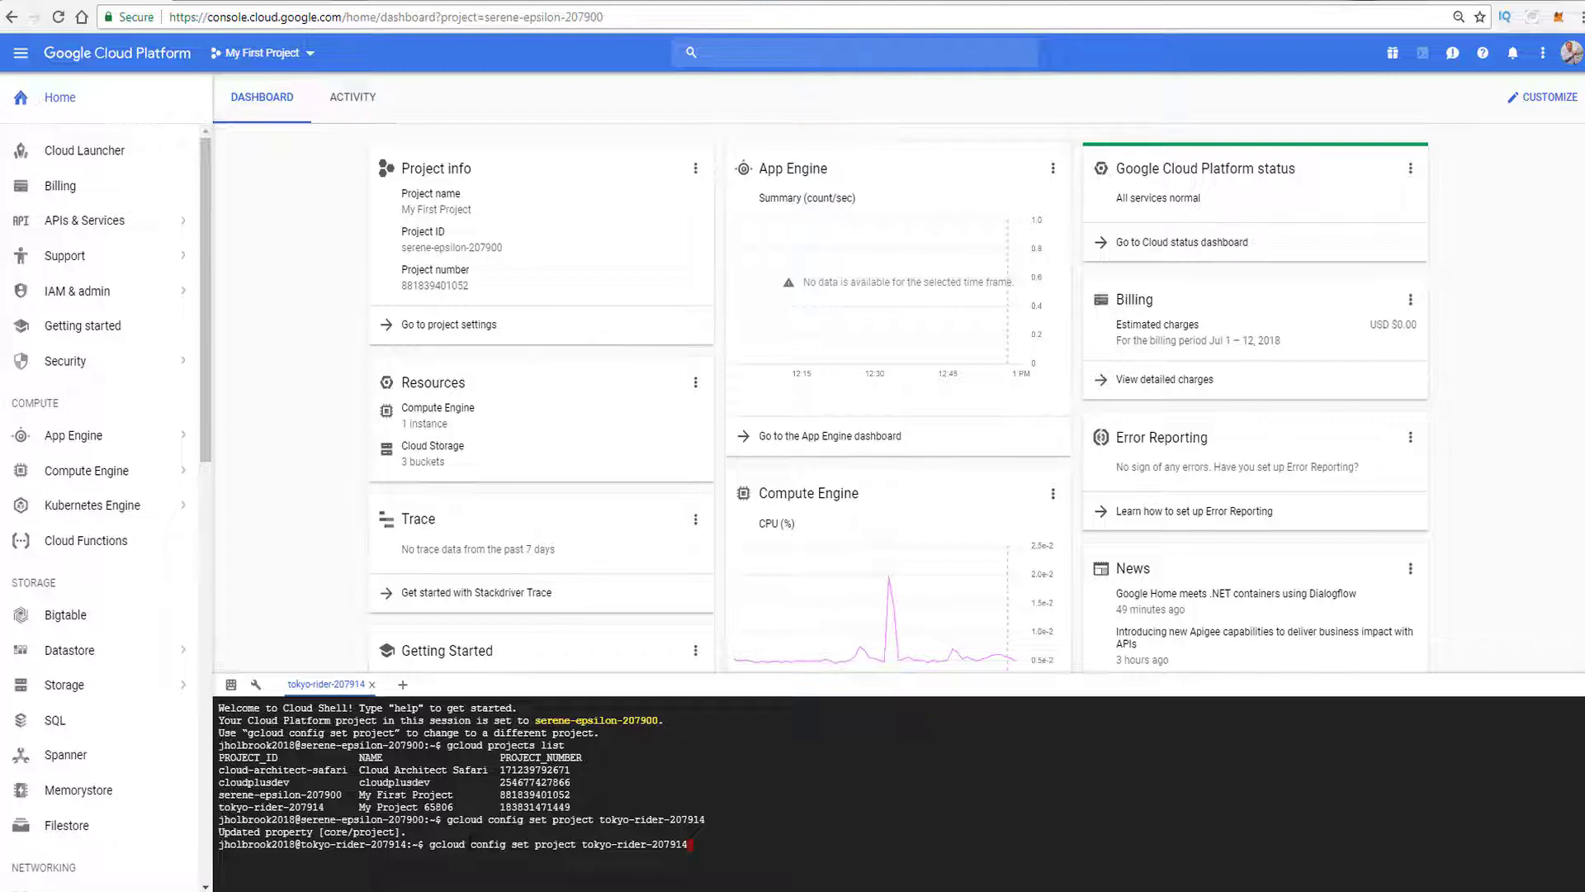
Run 'gcloud projects list' under the new project, then begin 'gcloud projects list --limit=3'
text(gcloud projects list)
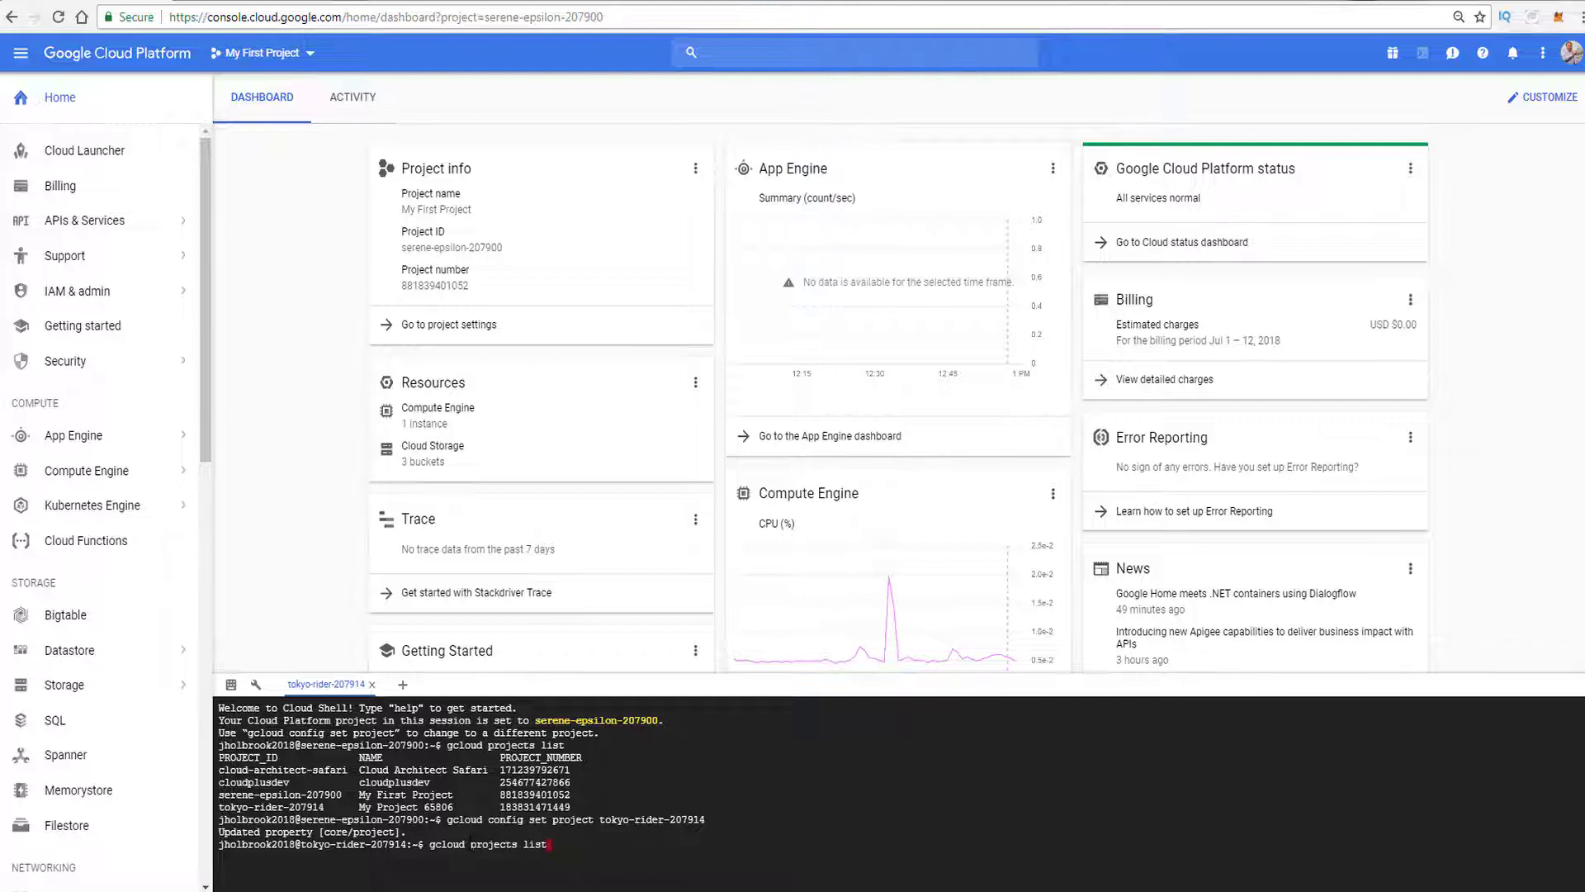
key(enter)
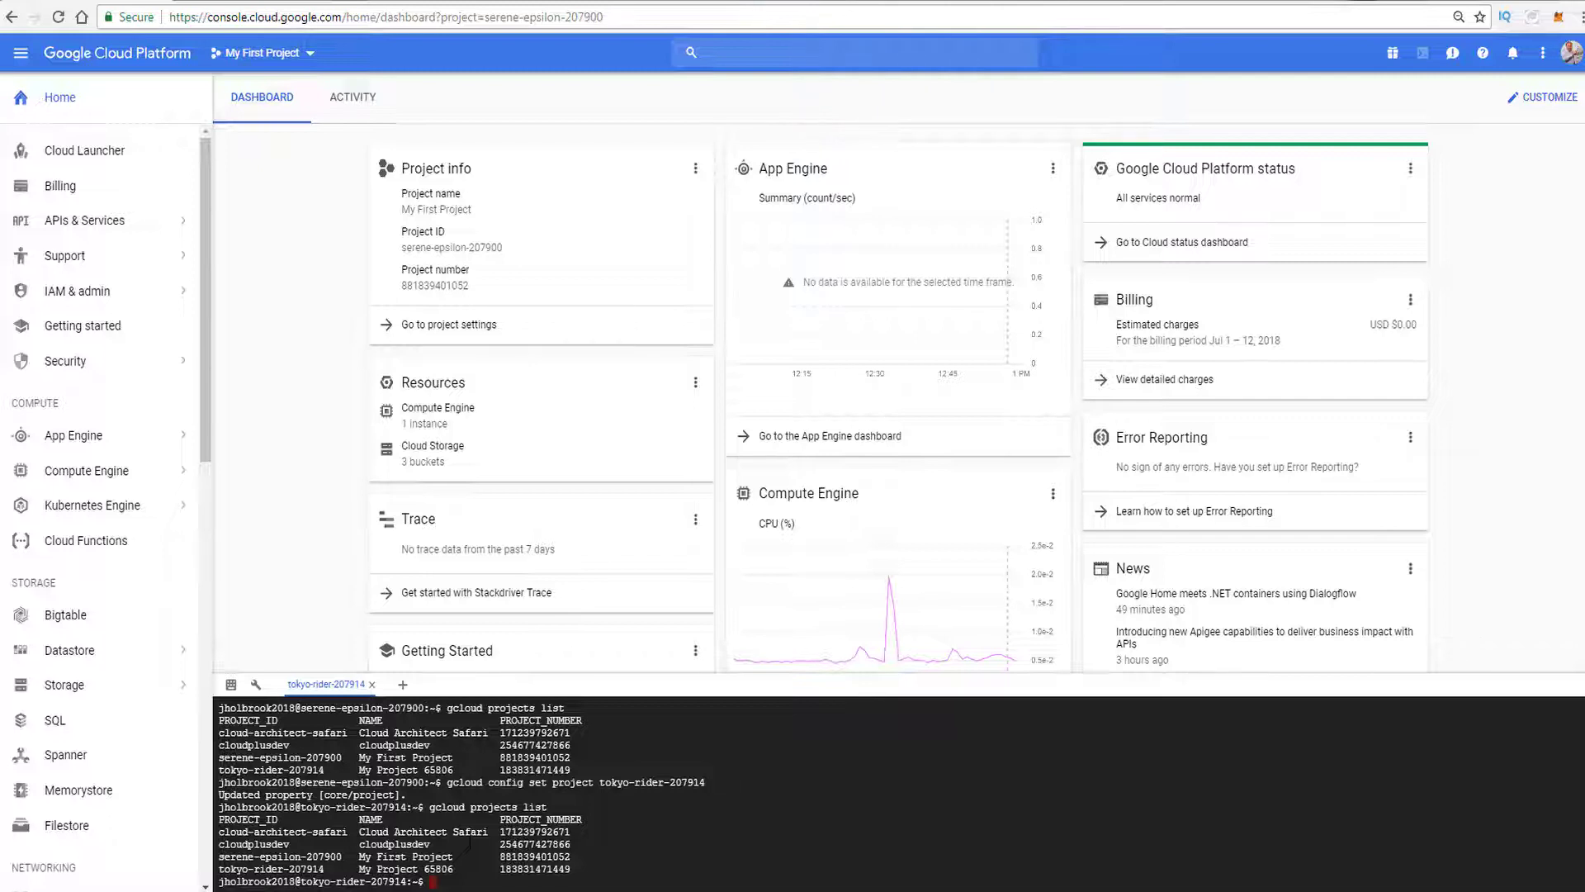
text(gcloud projects list)
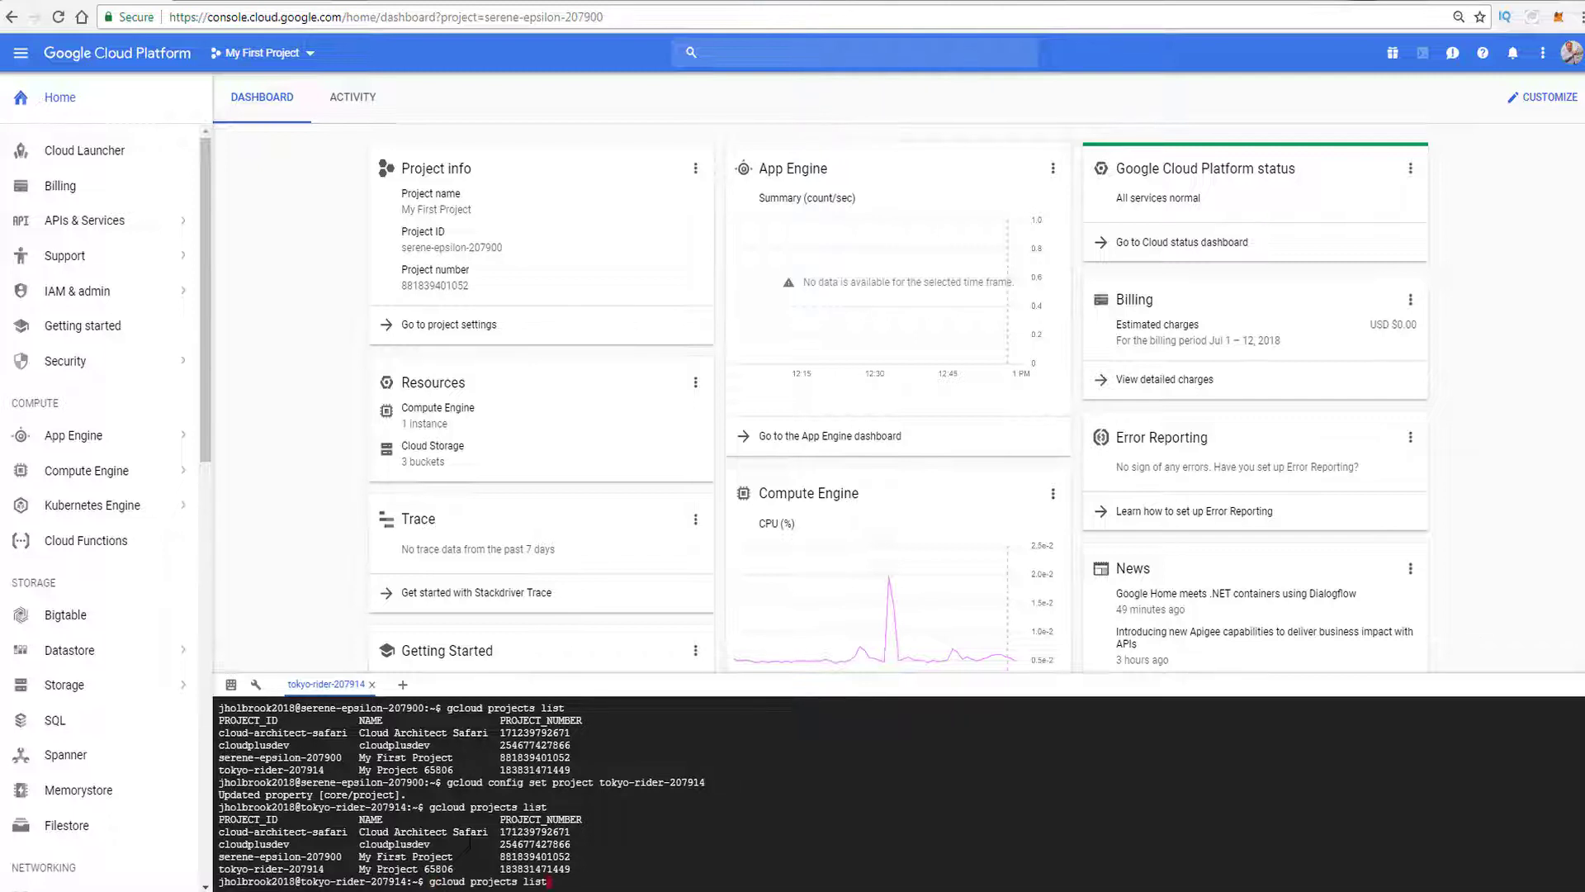
text(--limit=3)
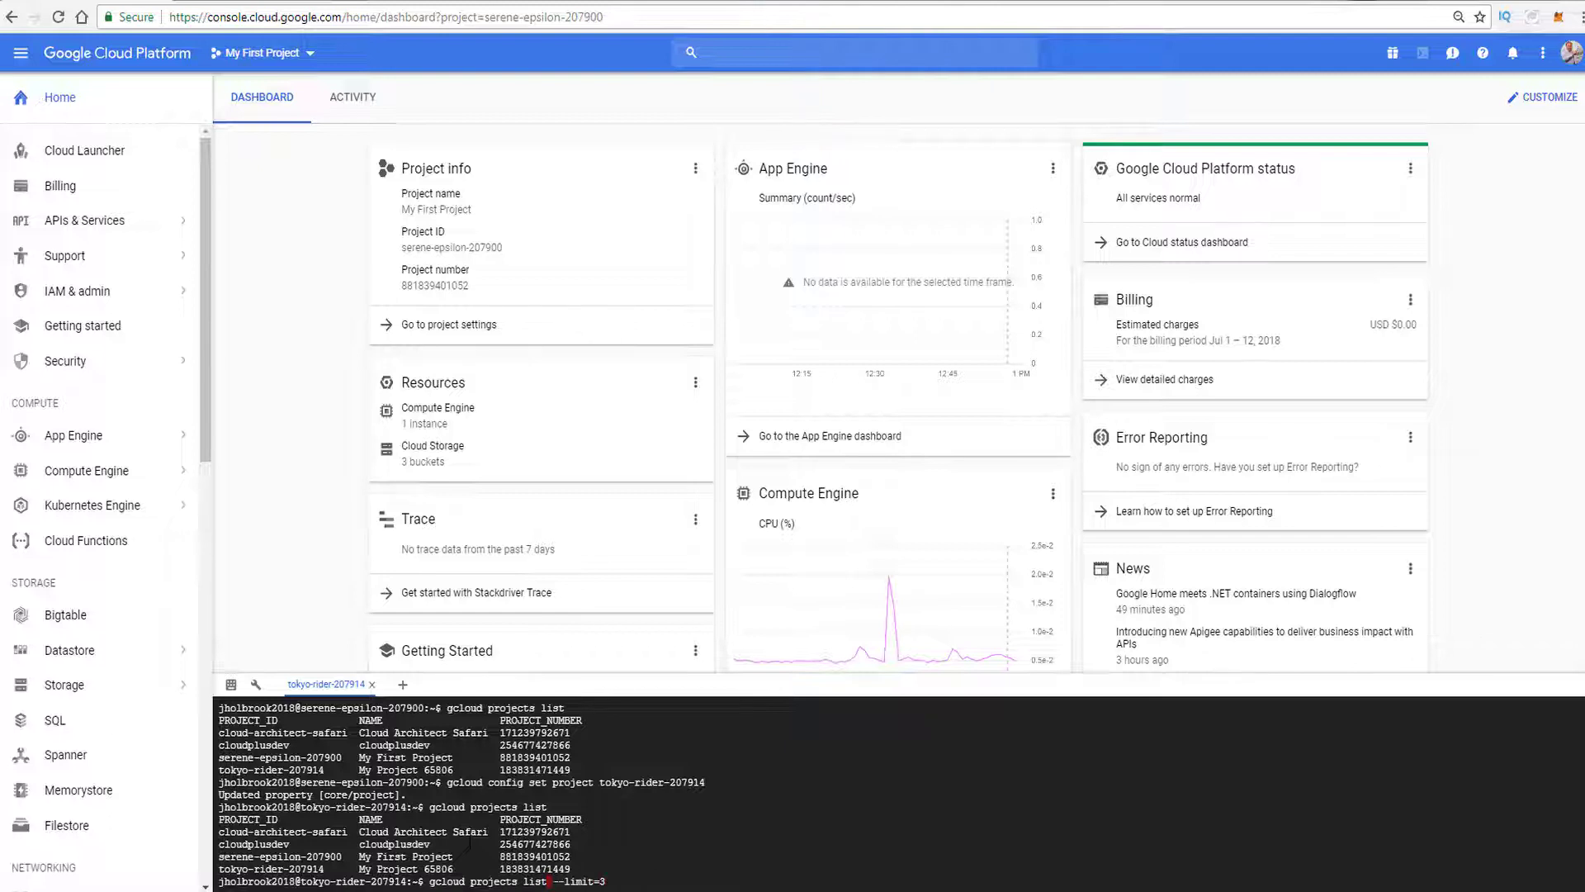